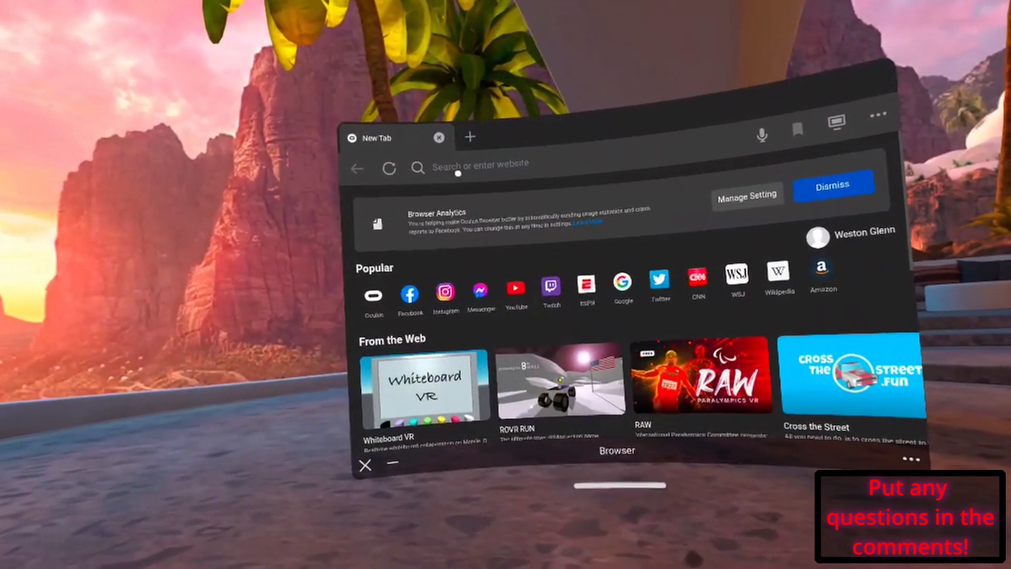
# Step: Search Google for youtube and open the YouTube site from the results
pyautogui.click(471, 164)
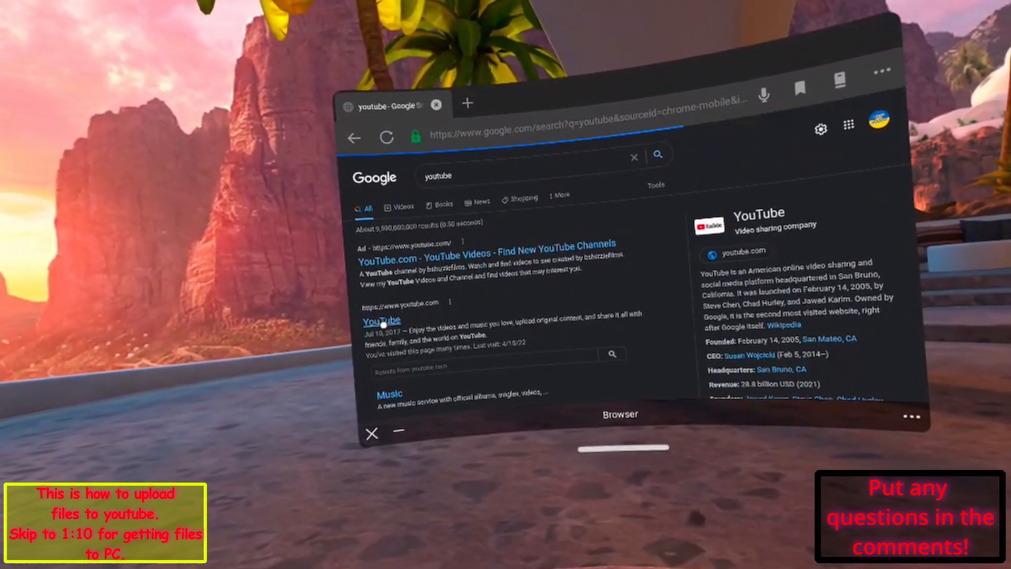
pyautogui.click(380, 320)
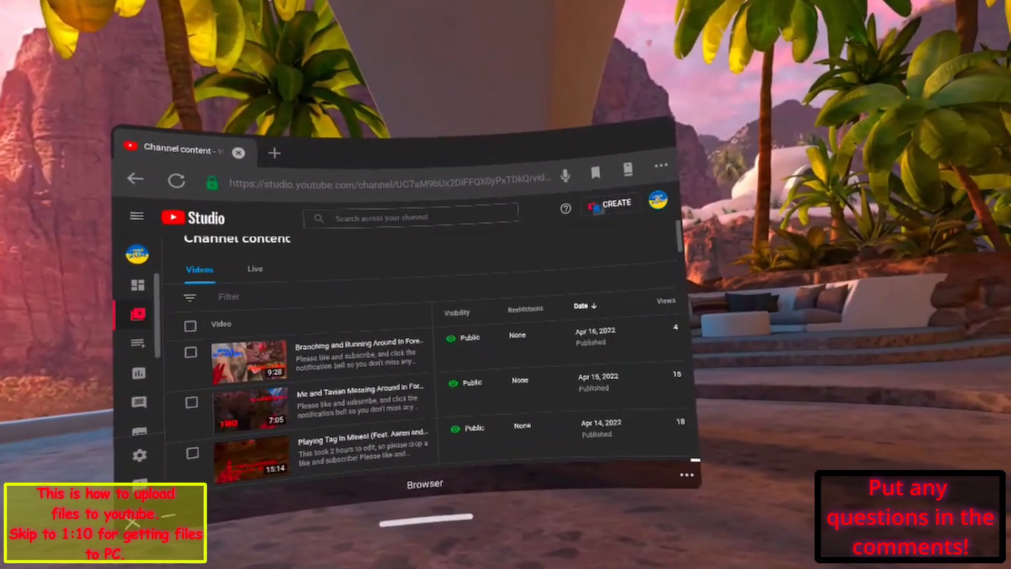
# Step: Dismiss the CREATE menu in YouTube Studio and open a second blank browser tab
pyautogui.click(609, 203)
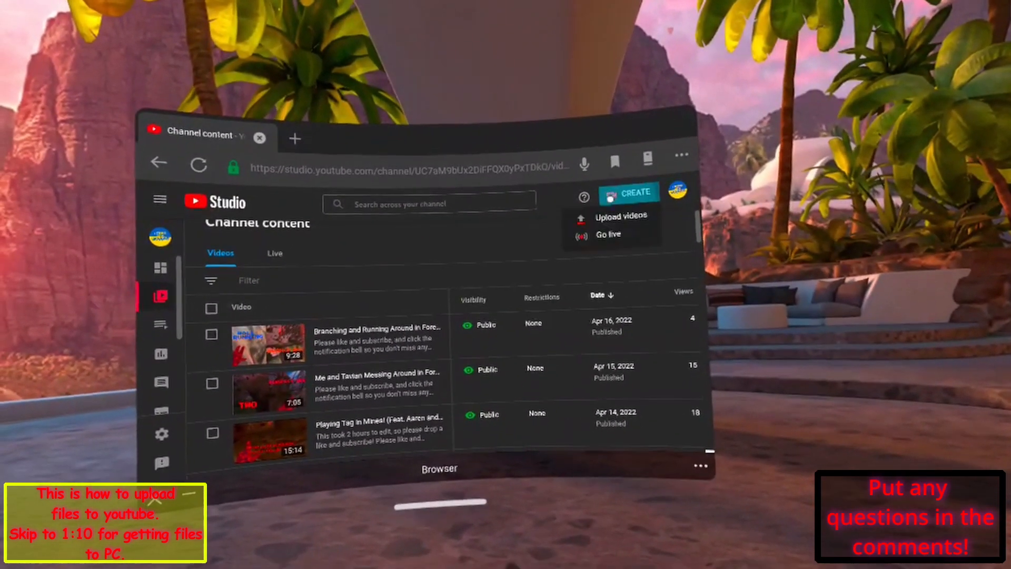
pyautogui.click(621, 215)
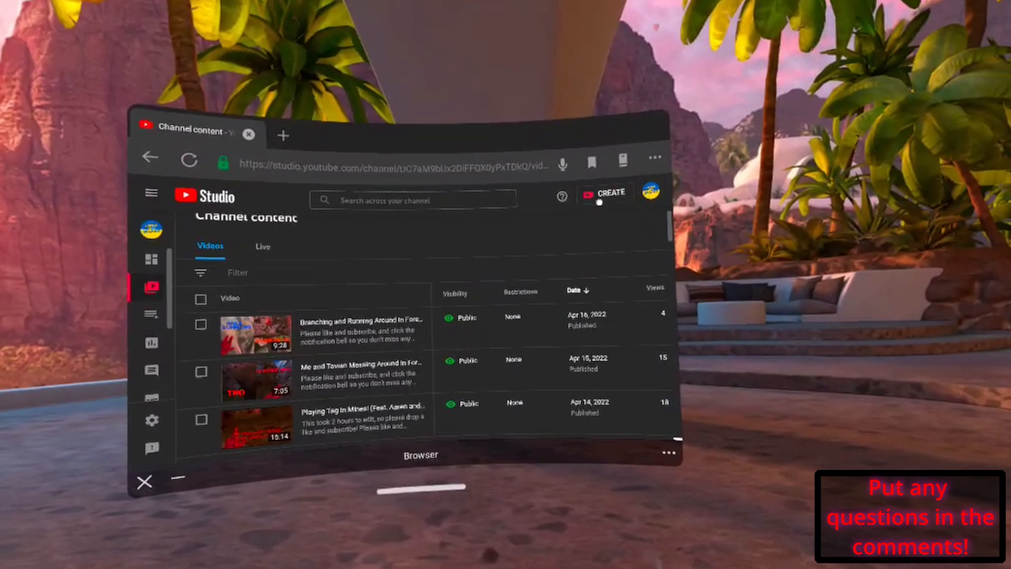
pyautogui.click(604, 196)
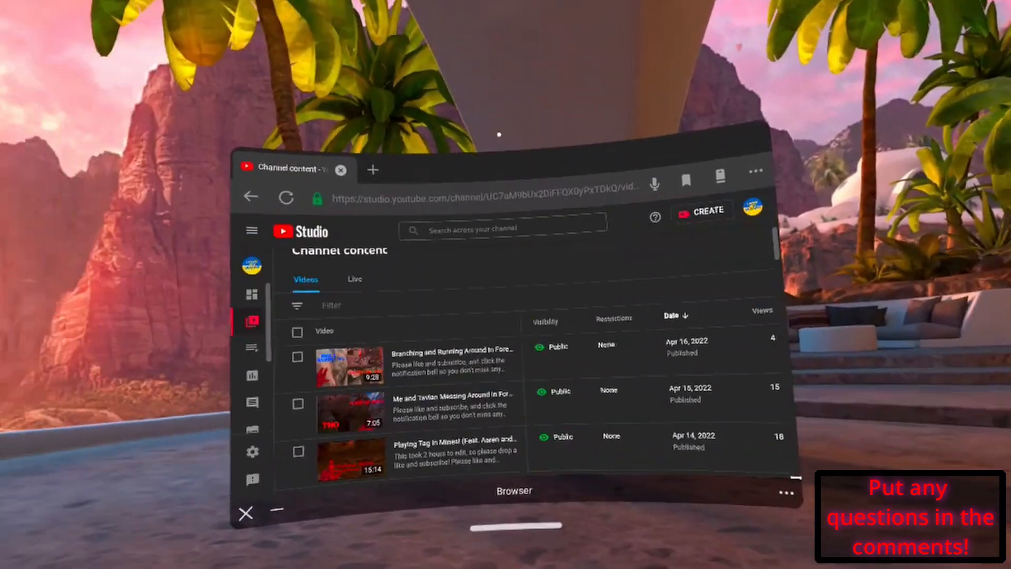
pyautogui.click(372, 169)
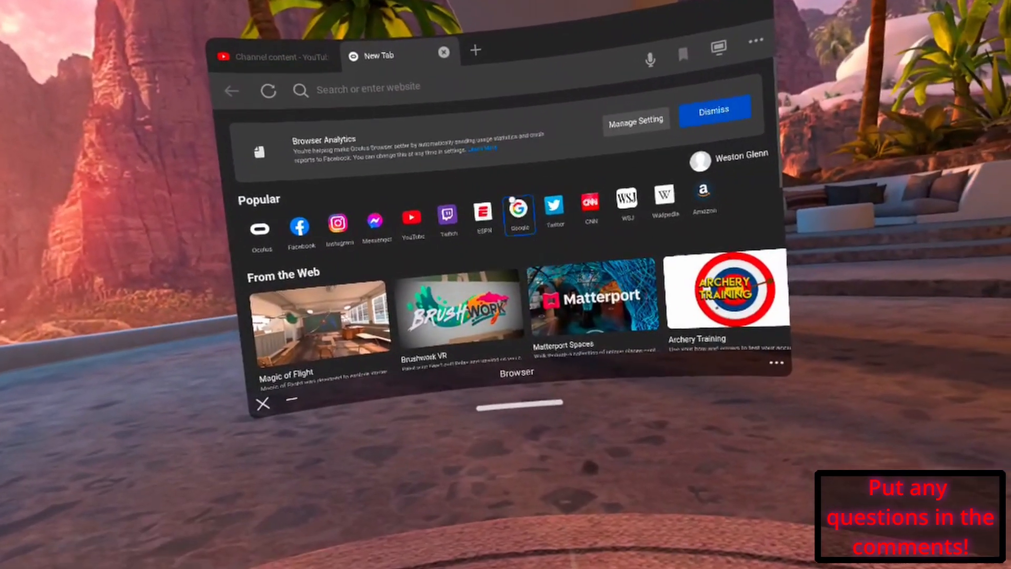
# Step: Reach My Drive via the Google home page's apps grid
pyautogui.click(519, 213)
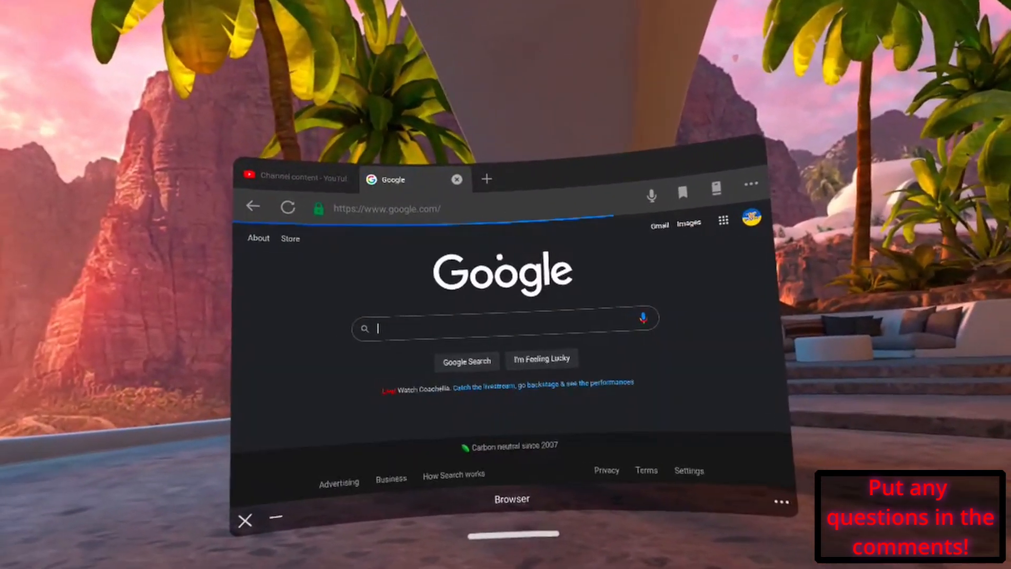
pyautogui.click(722, 220)
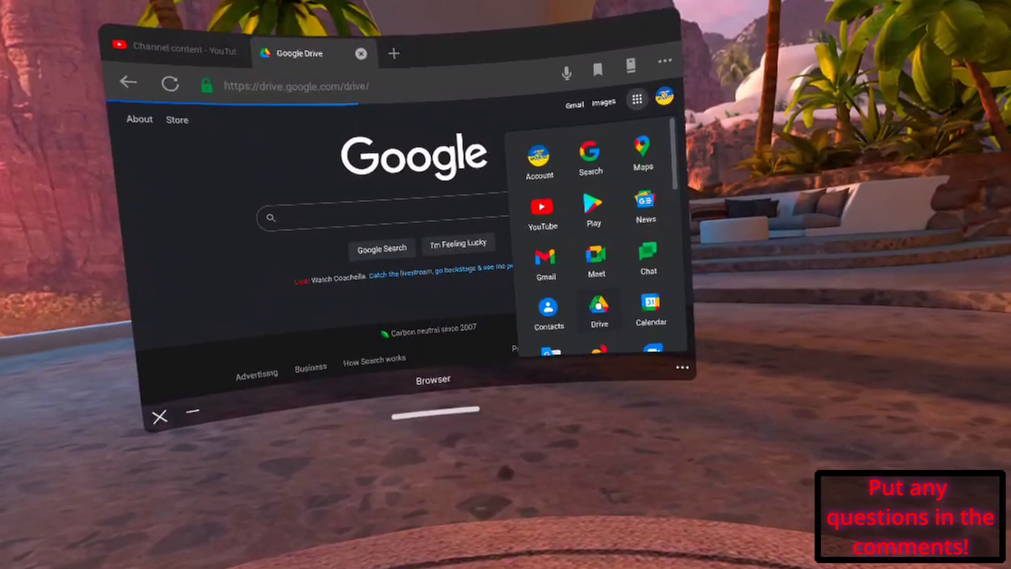
pyautogui.click(598, 310)
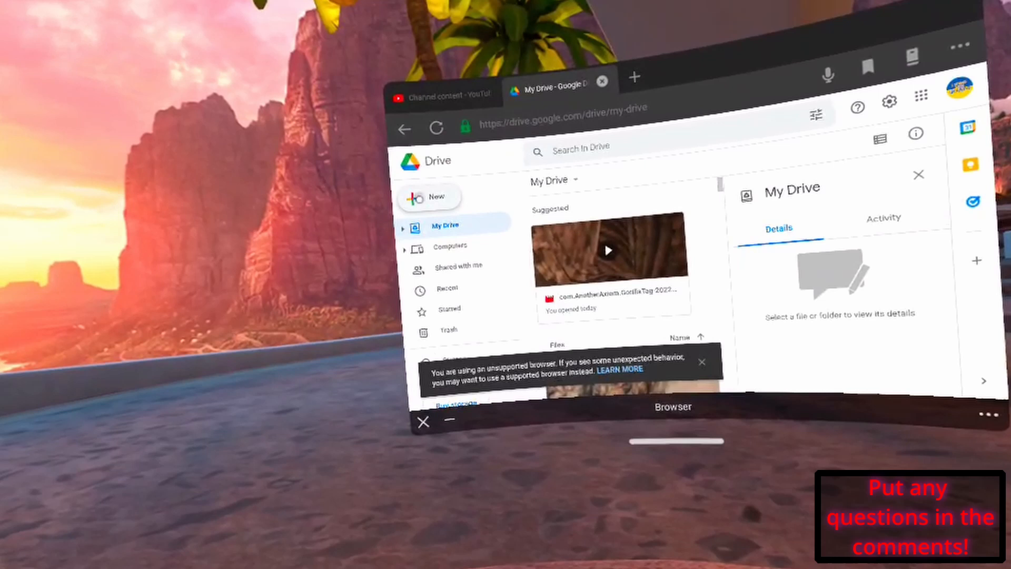
# Step: Start a File upload to My Drive and sort the headset Files picker to find the screenshot
pyautogui.click(430, 196)
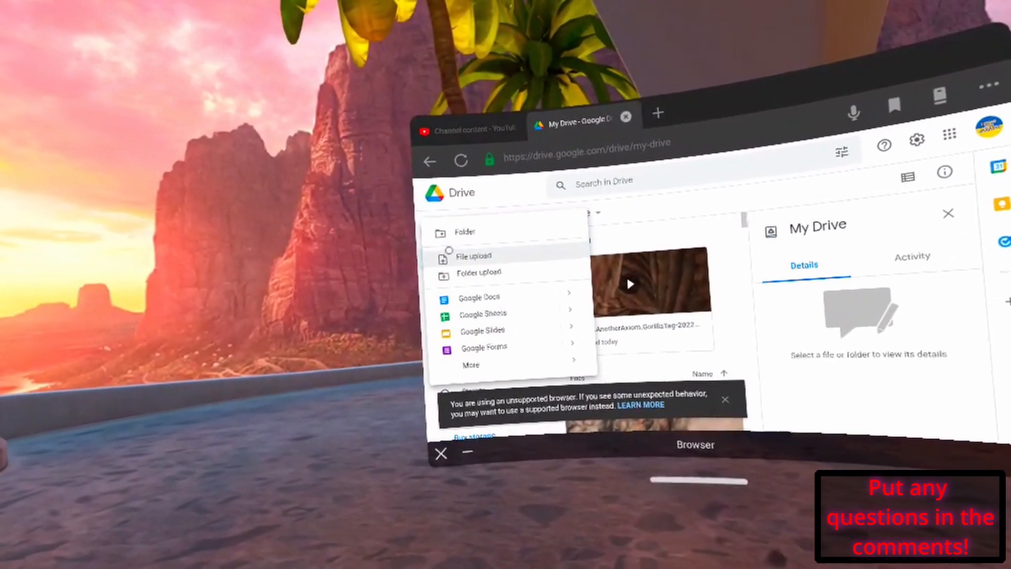
pyautogui.click(473, 255)
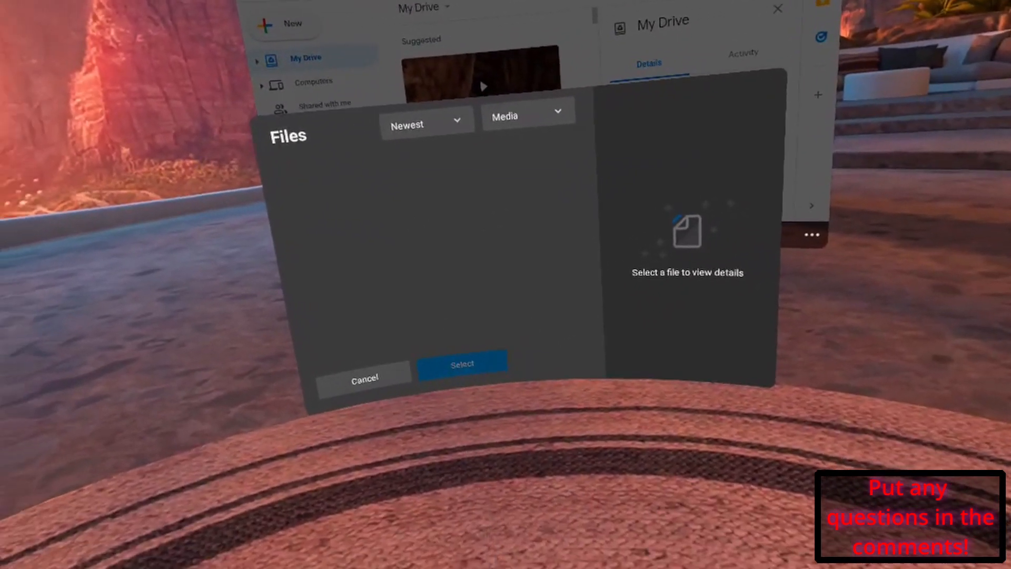
pyautogui.click(426, 124)
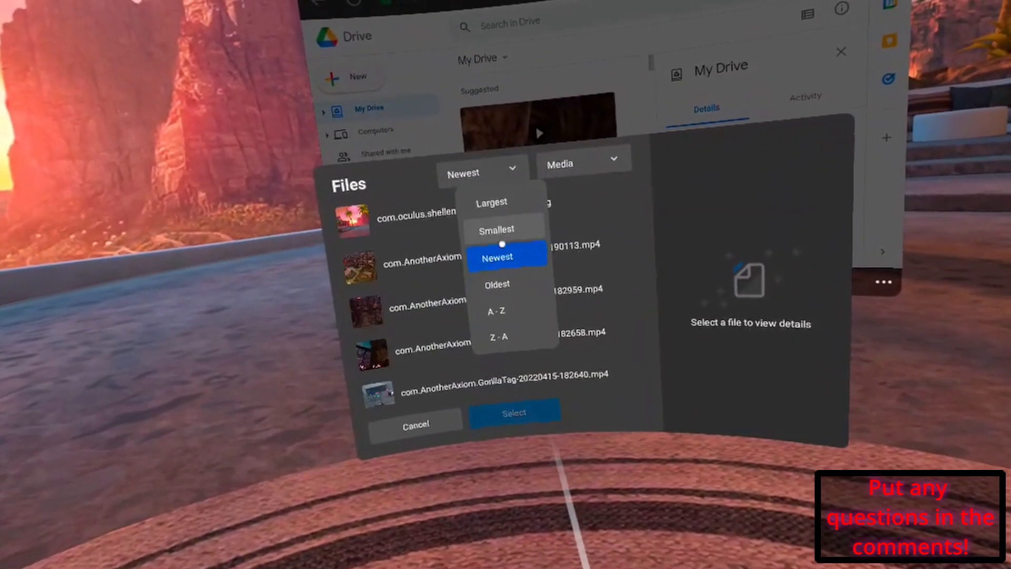
pyautogui.click(496, 257)
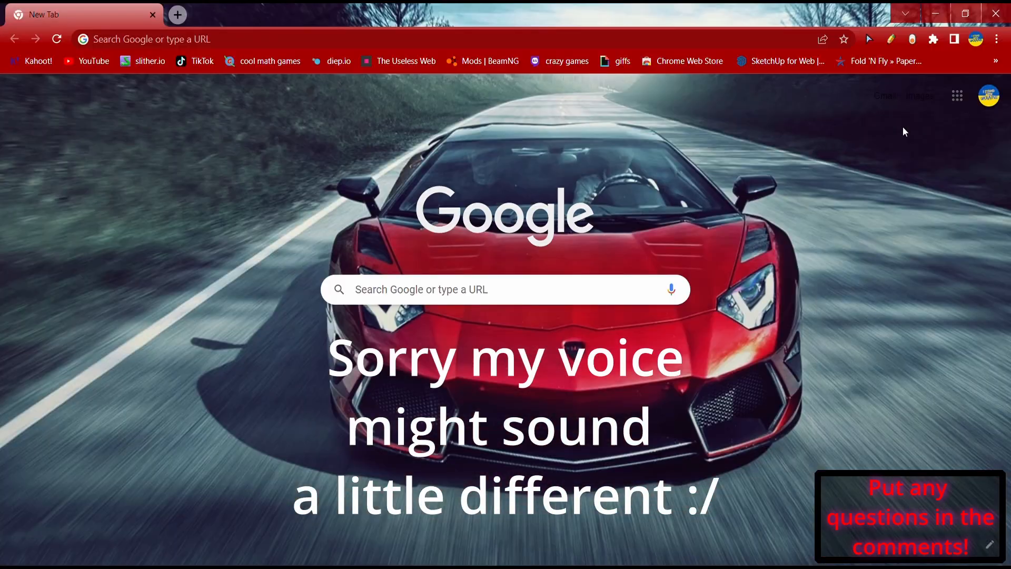
# Step: Open Google Drive from Chrome's apps grid and preview com.oculus.shellenv-20220416-191846.jpg
pyautogui.click(957, 96)
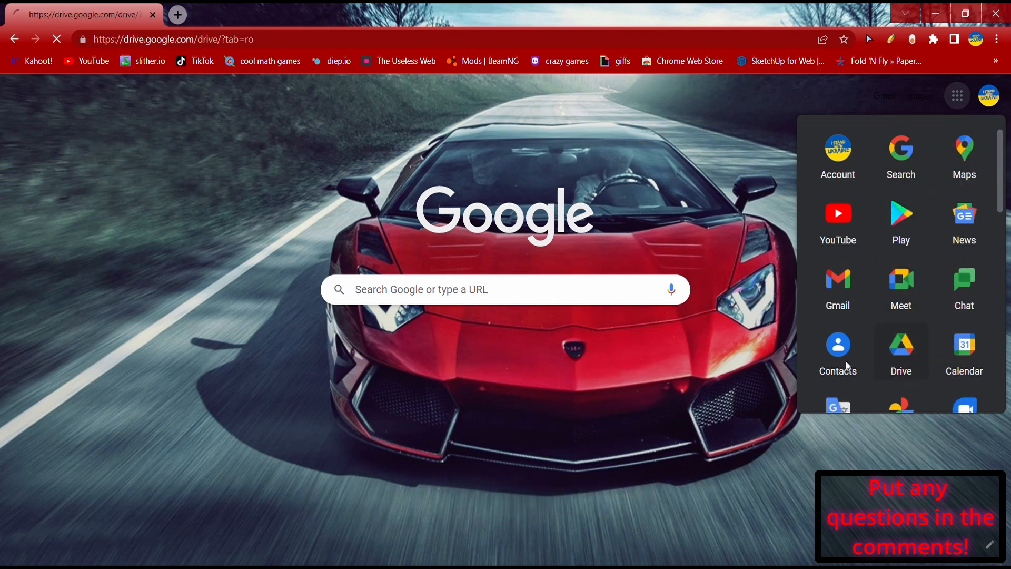
pyautogui.click(900, 345)
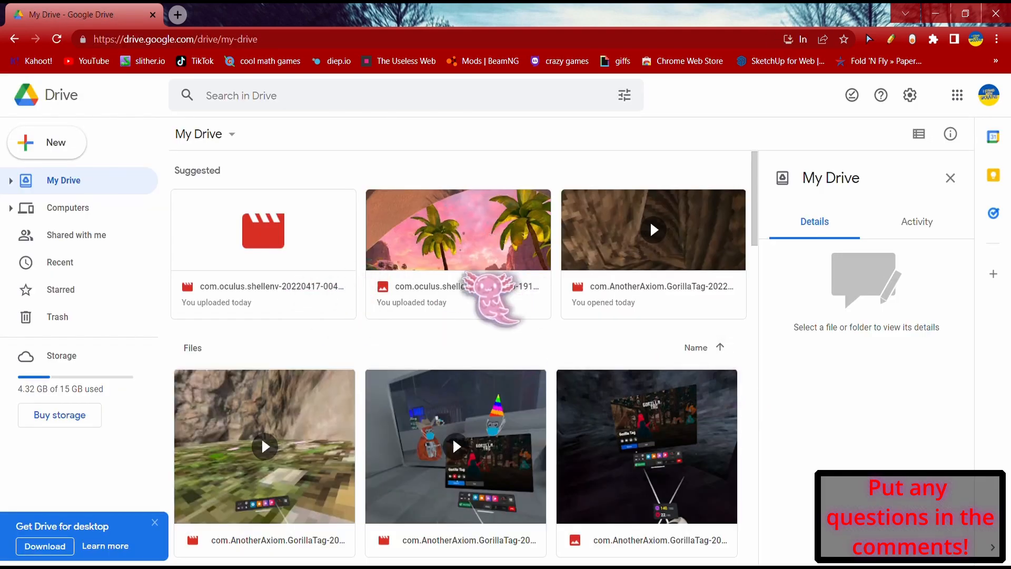
pyautogui.doubleClick(459, 230)
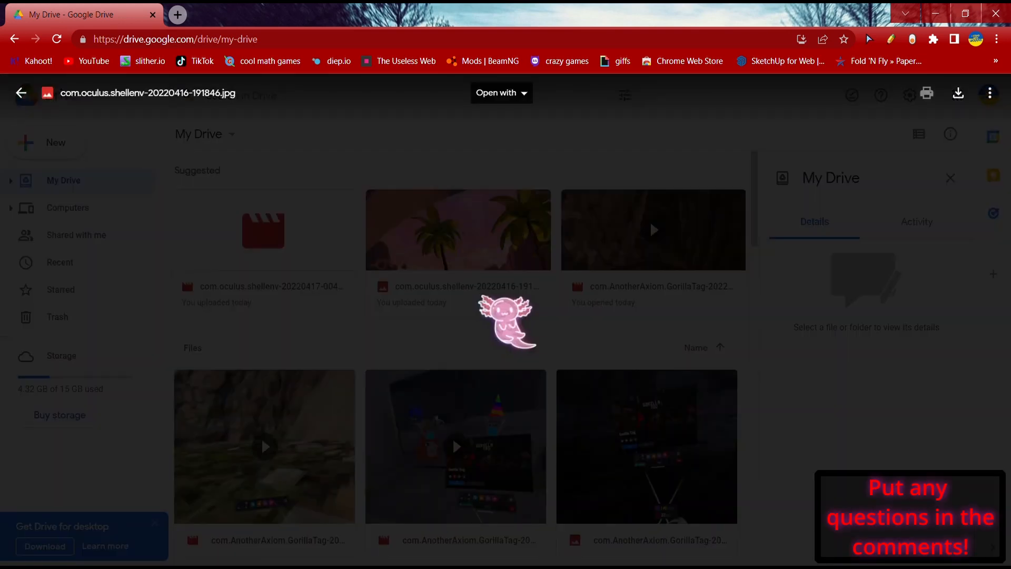
pyautogui.click(458, 230)
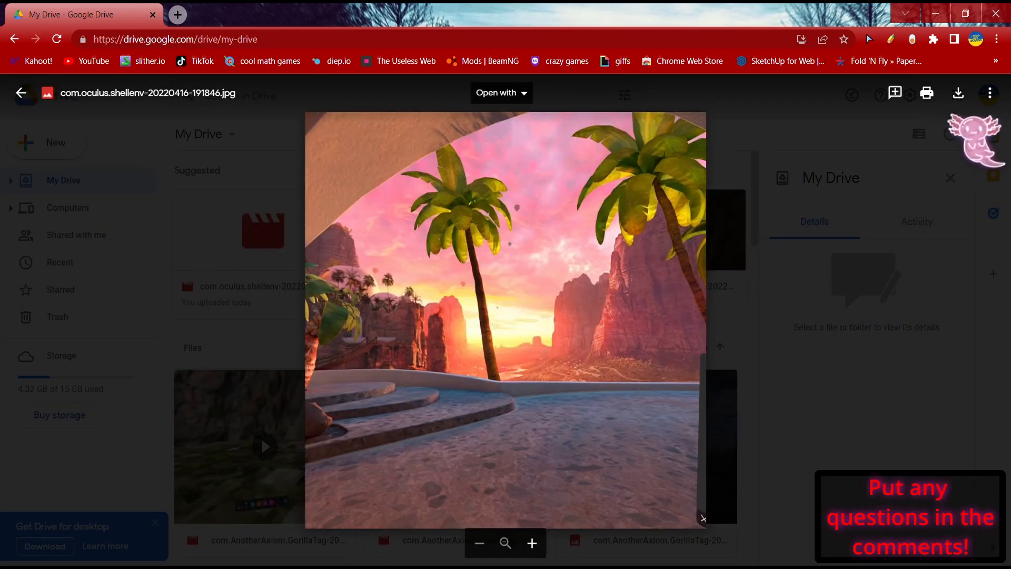
# Step: Close the screenshot preview and reopen it for viewing
pyautogui.click(991, 93)
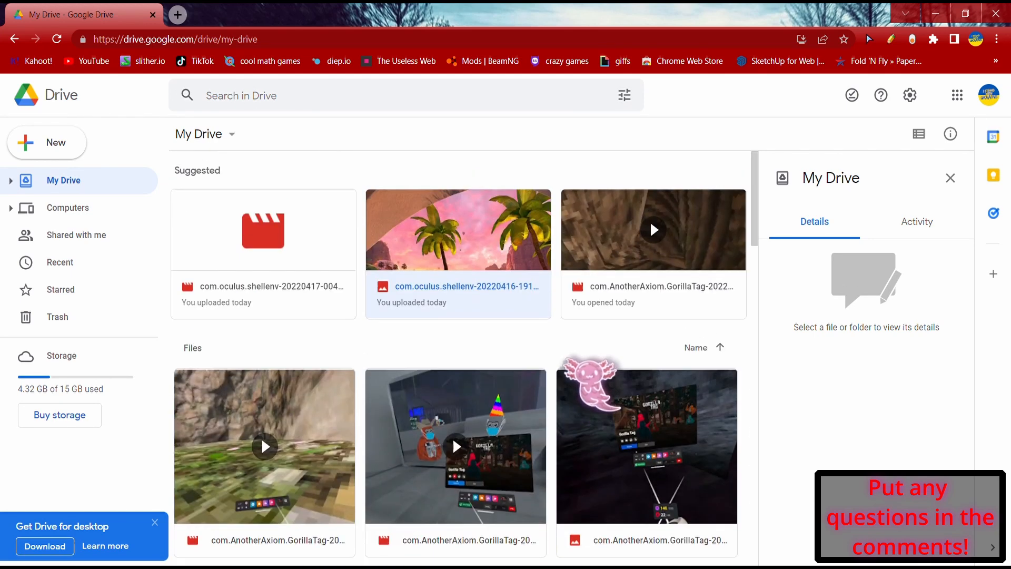
pyautogui.doubleClick(458, 229)
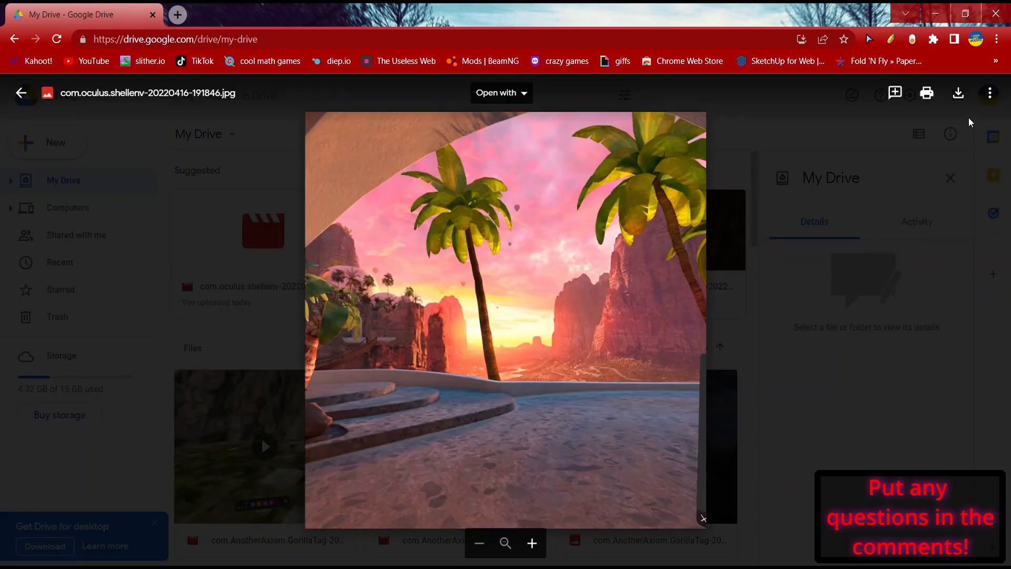